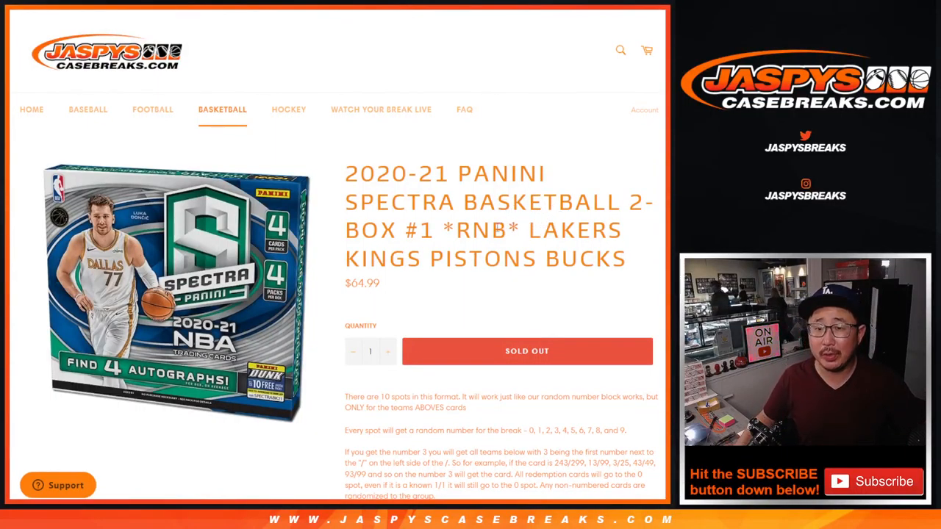
double_click(482, 231)
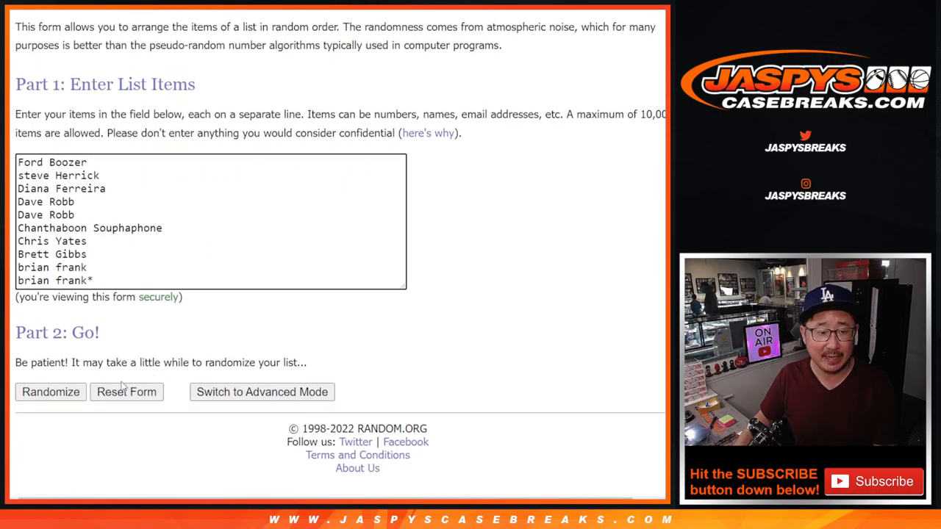
click(50, 392)
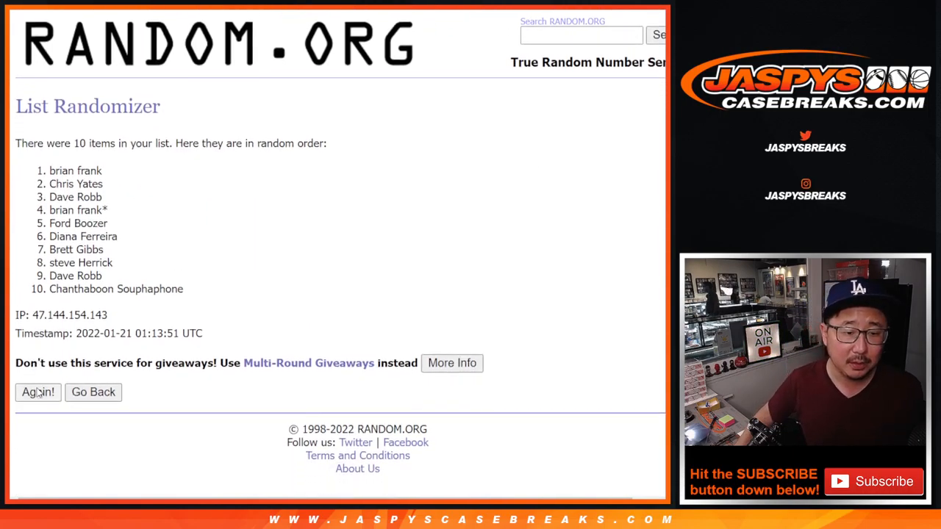
click(37, 392)
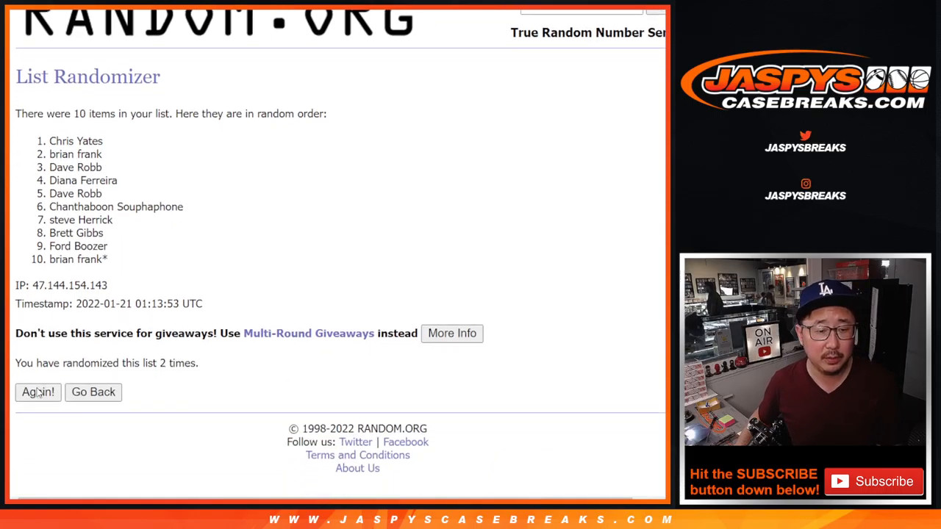
click(38, 392)
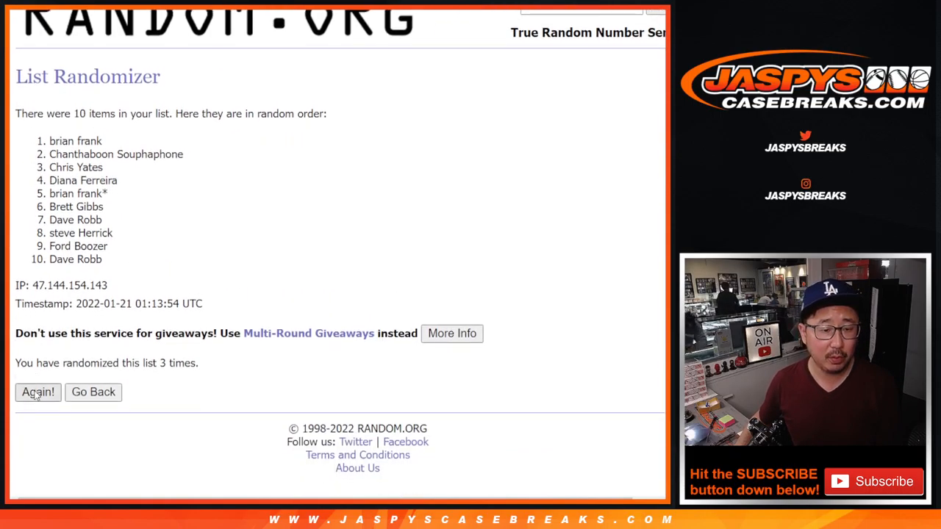
click(37, 392)
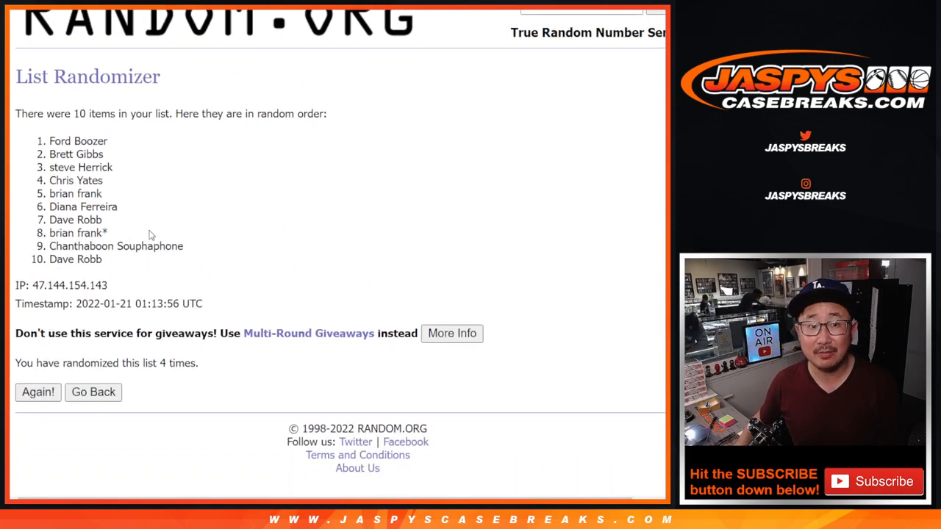
click(38, 392)
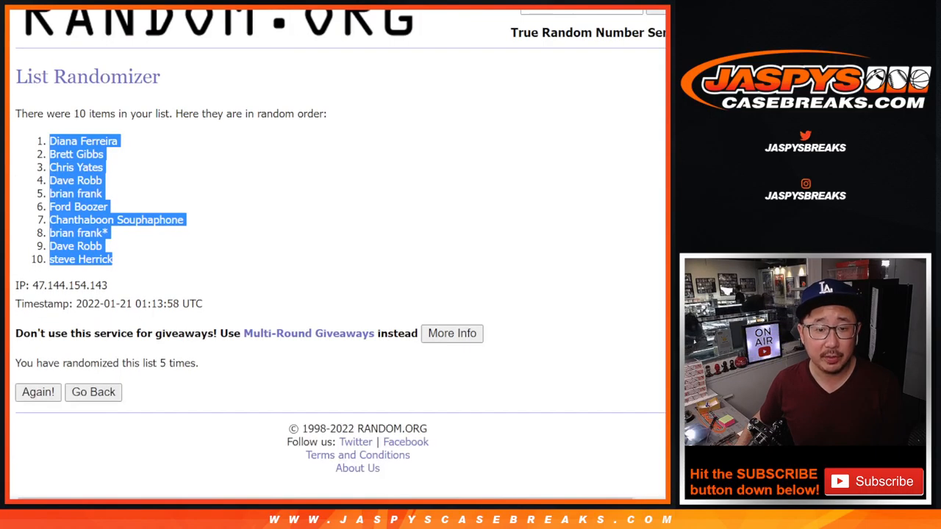
Randomize the digits 0–9 and reshuffle them three more times
click(93, 392)
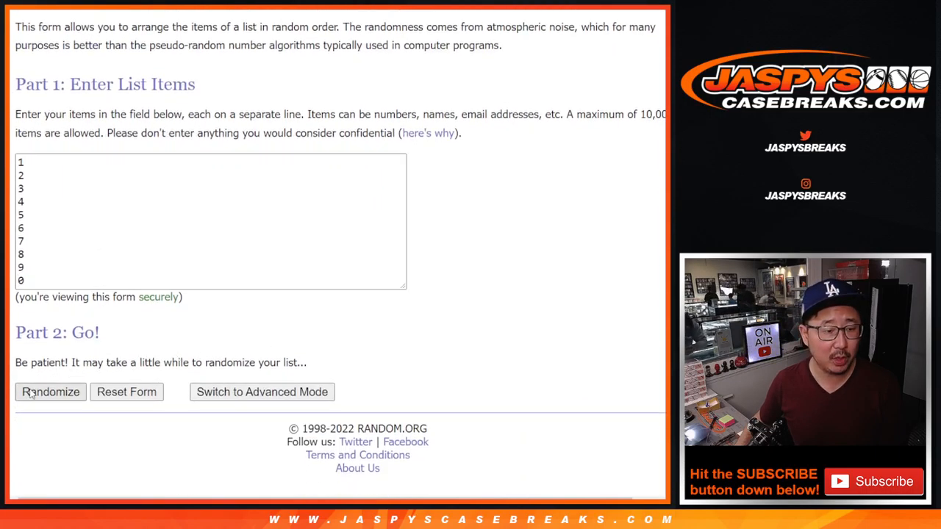
click(50, 391)
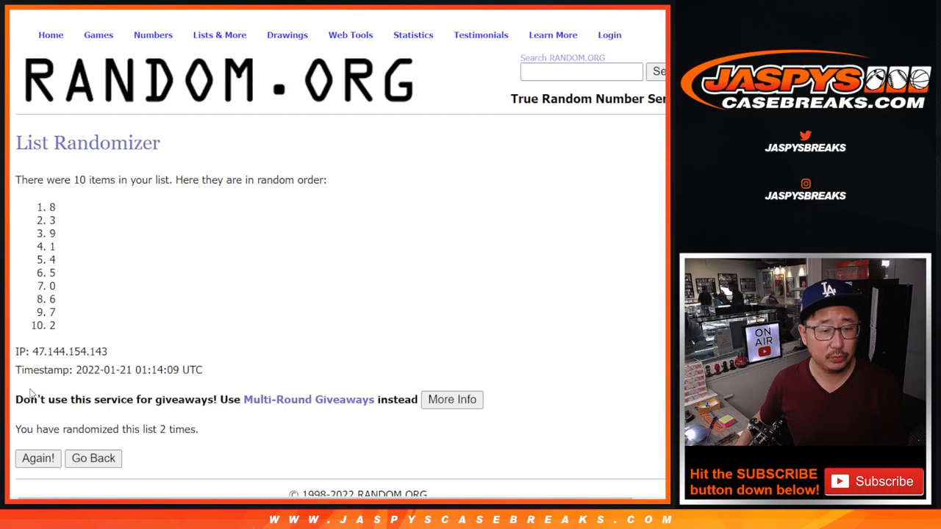
click(37, 458)
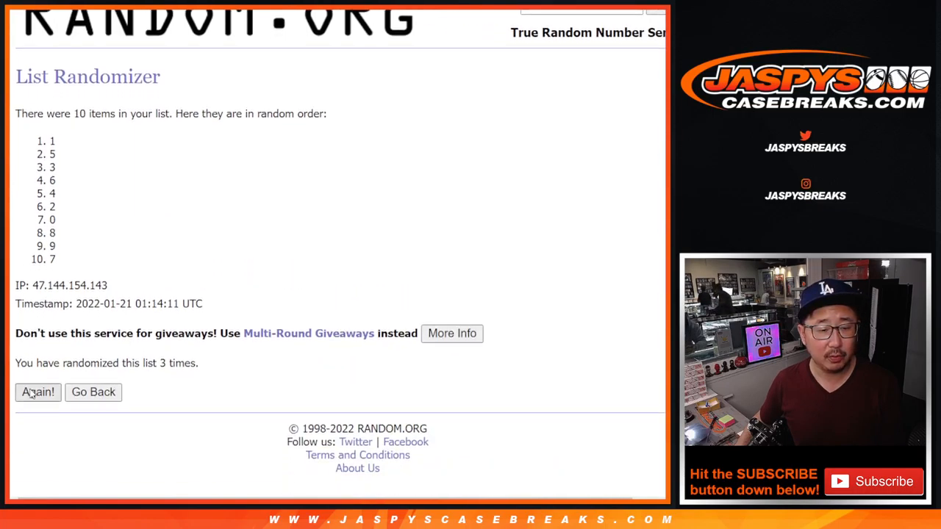
click(37, 392)
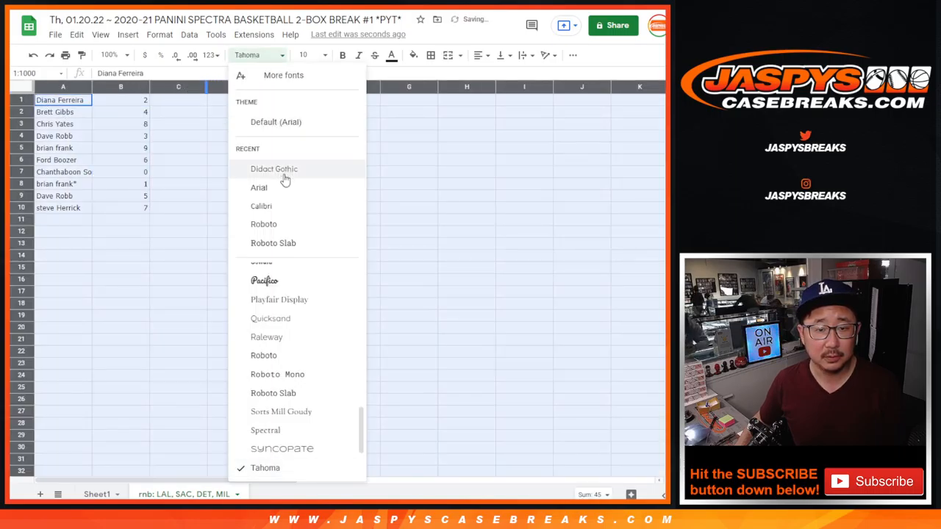
Switch the sheet's font to Didact Gothic
click(273, 169)
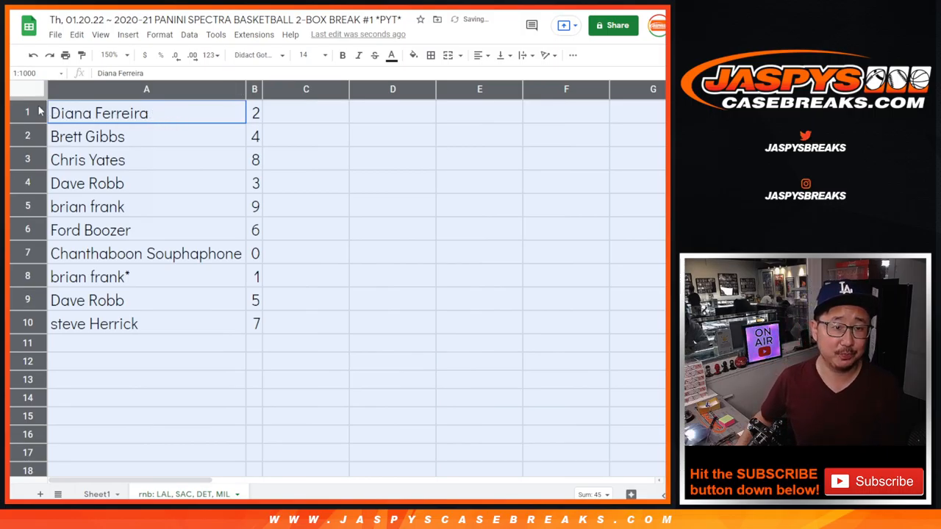
click(146, 136)
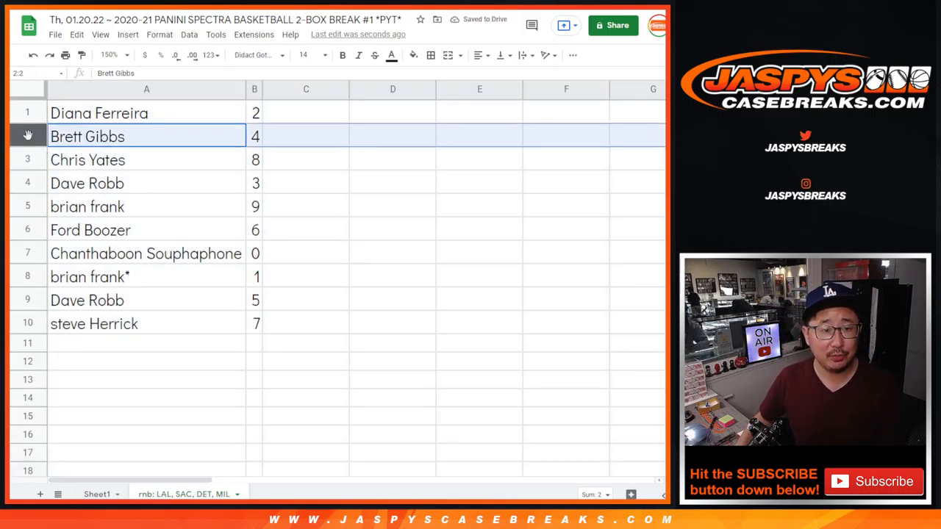
click(146, 183)
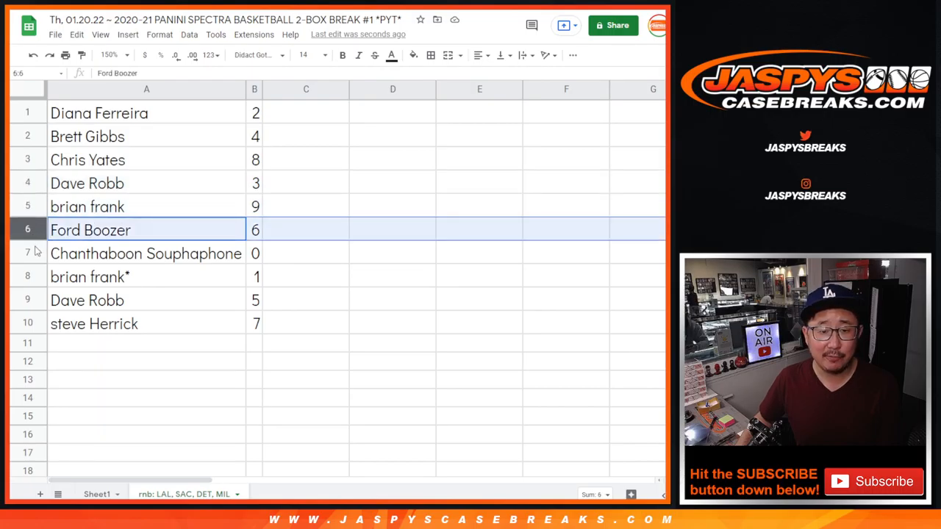
click(145, 253)
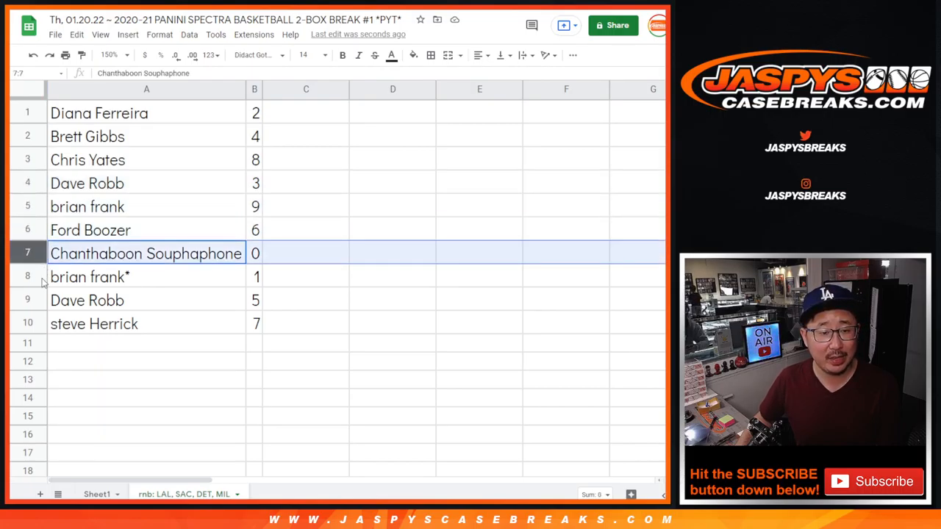
click(146, 277)
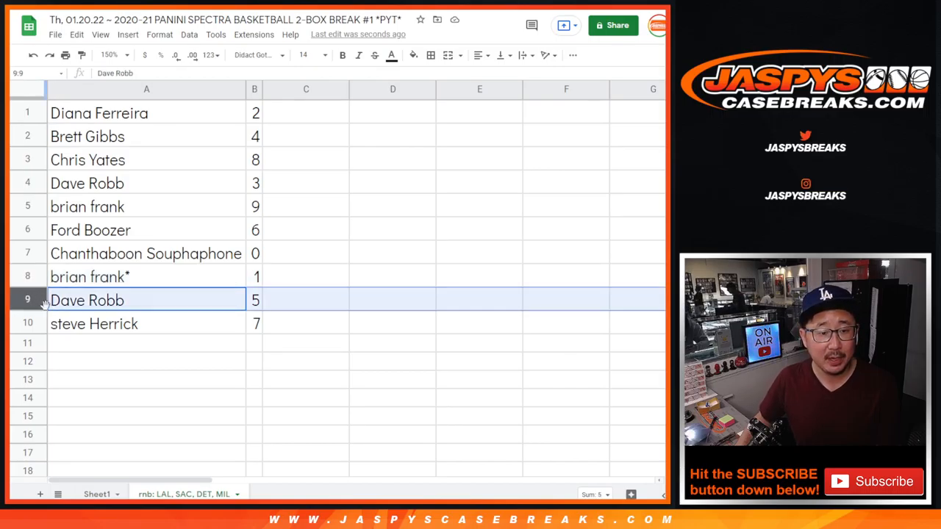
click(93, 324)
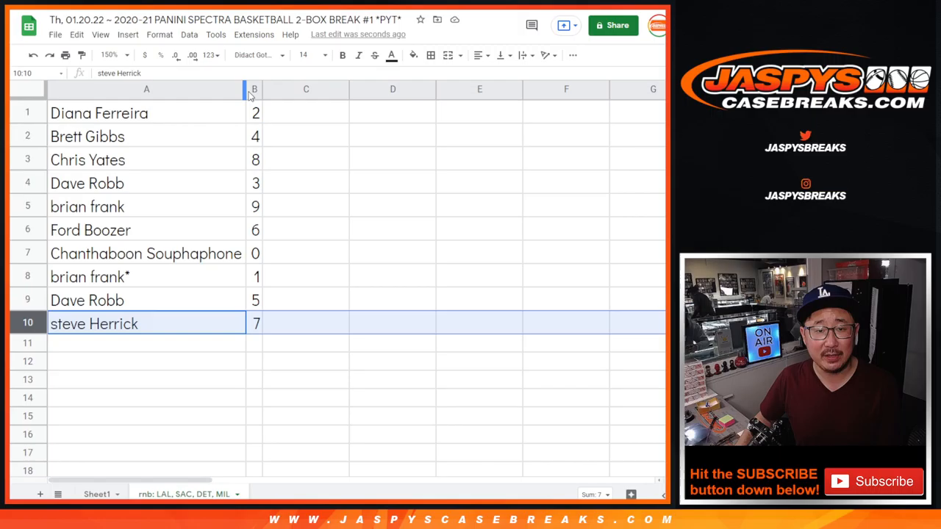
Sort the sheet A to Z by column B so pairings run from digit 0 to 9
right_click(255, 89)
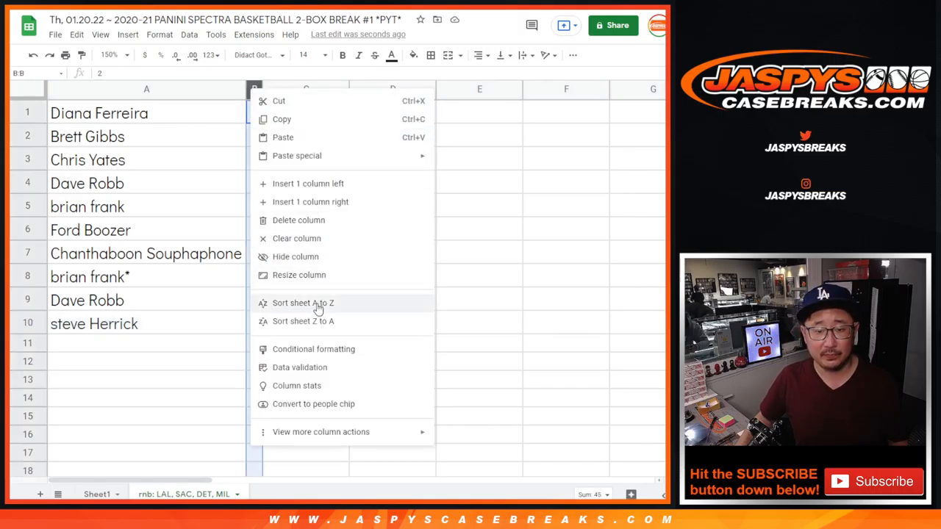
click(303, 303)
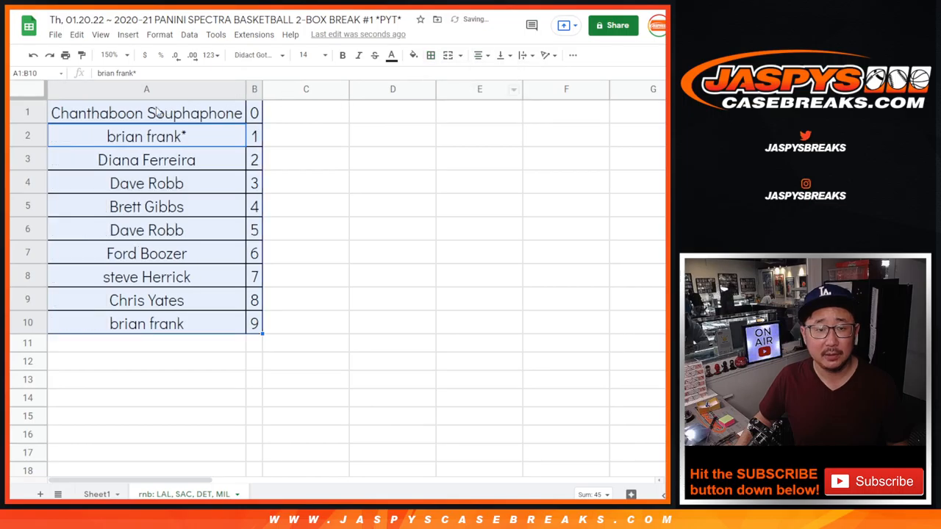
click(306, 112)
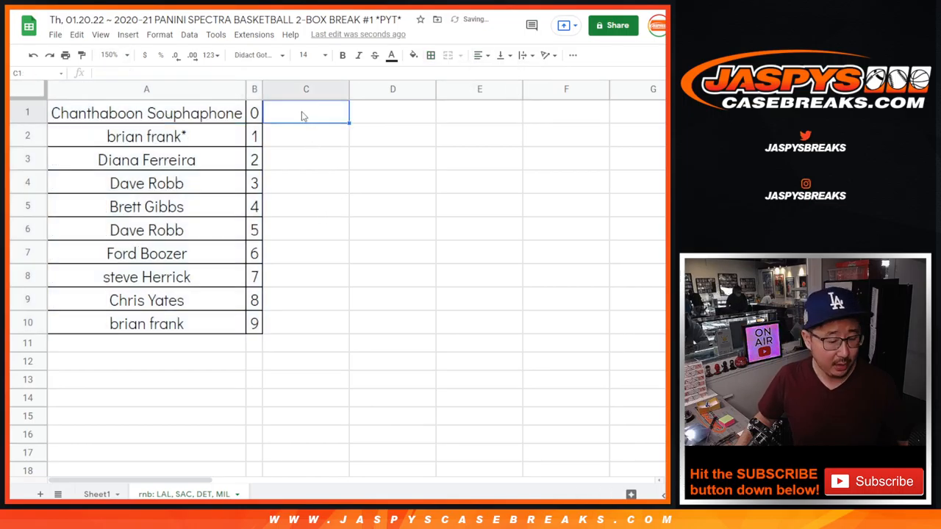